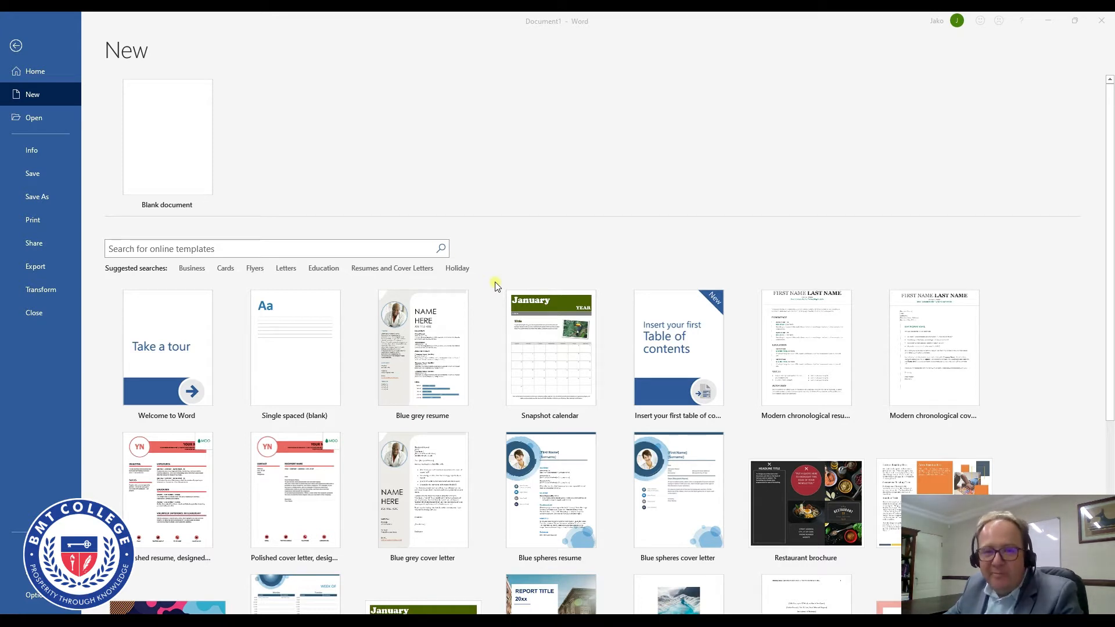
mouse_move(489, 290)
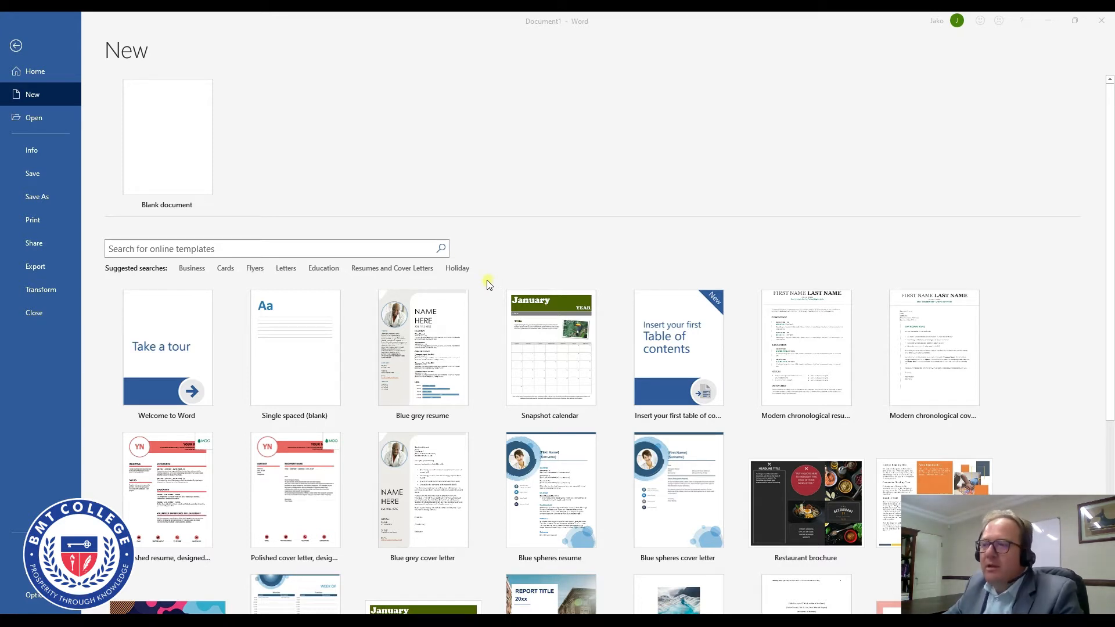
mouse_move(368, 173)
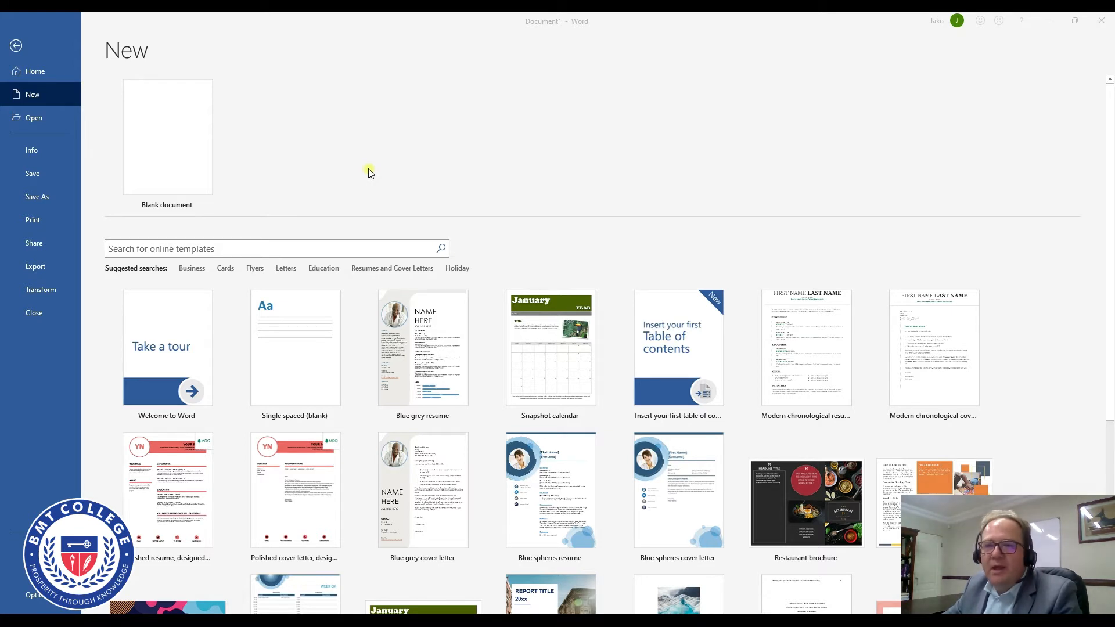
mouse_move(322, 202)
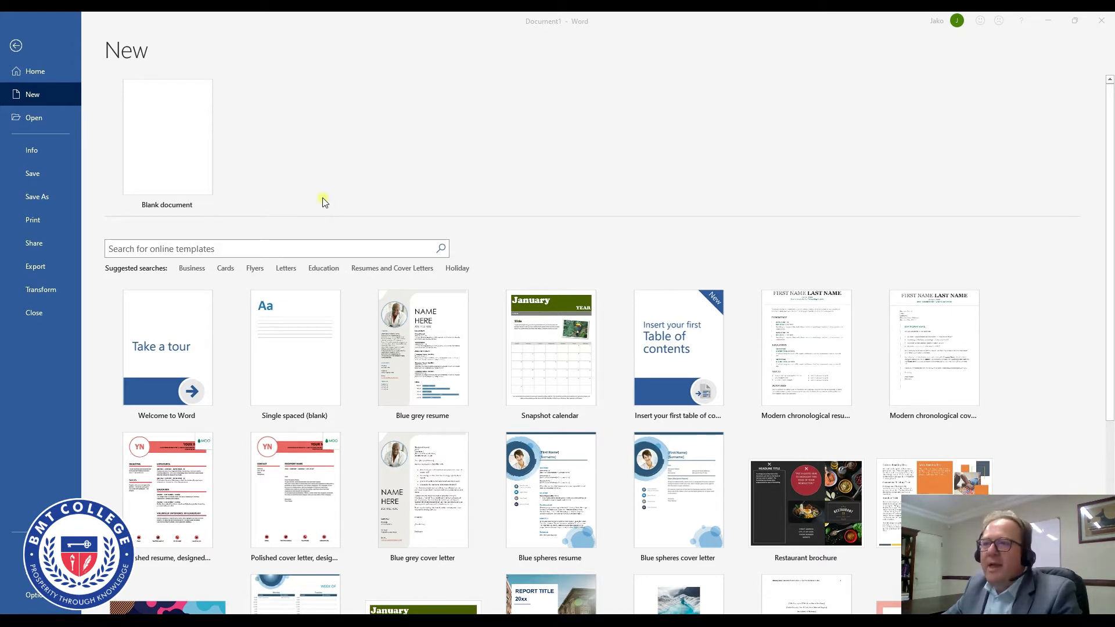
mouse_move(234, 204)
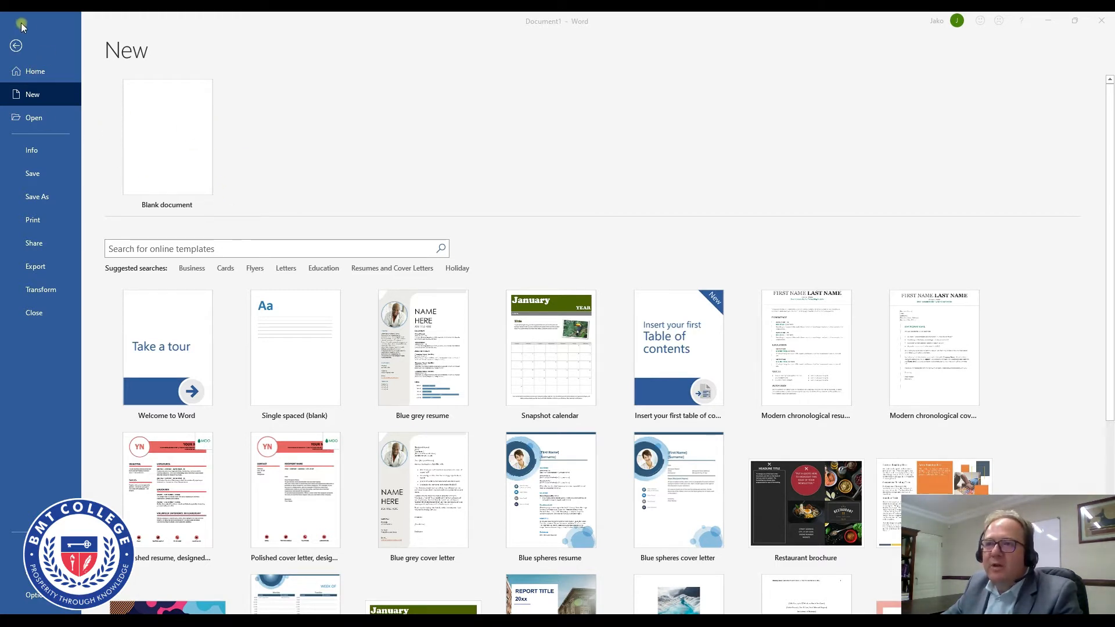
mouse_move(84, 58)
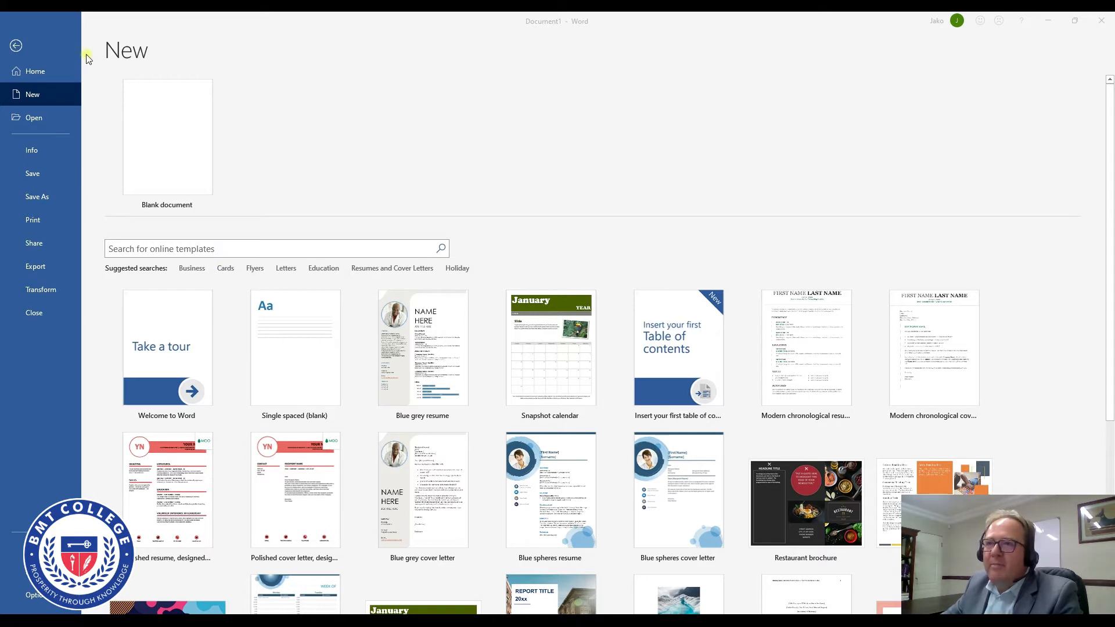
mouse_move(355, 140)
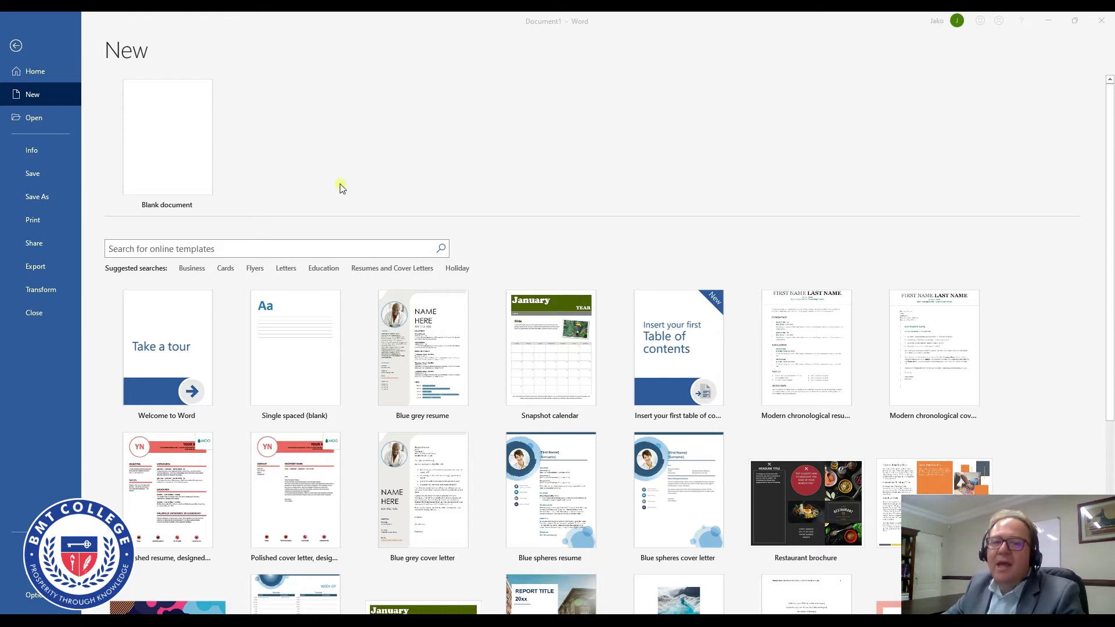
mouse_move(314, 197)
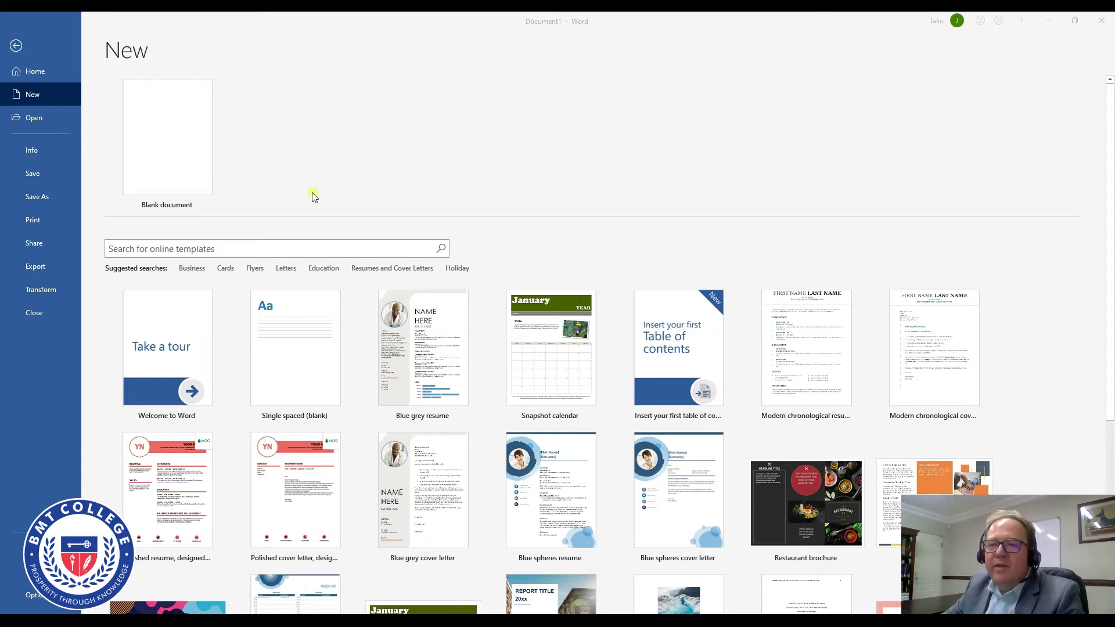
mouse_move(268, 197)
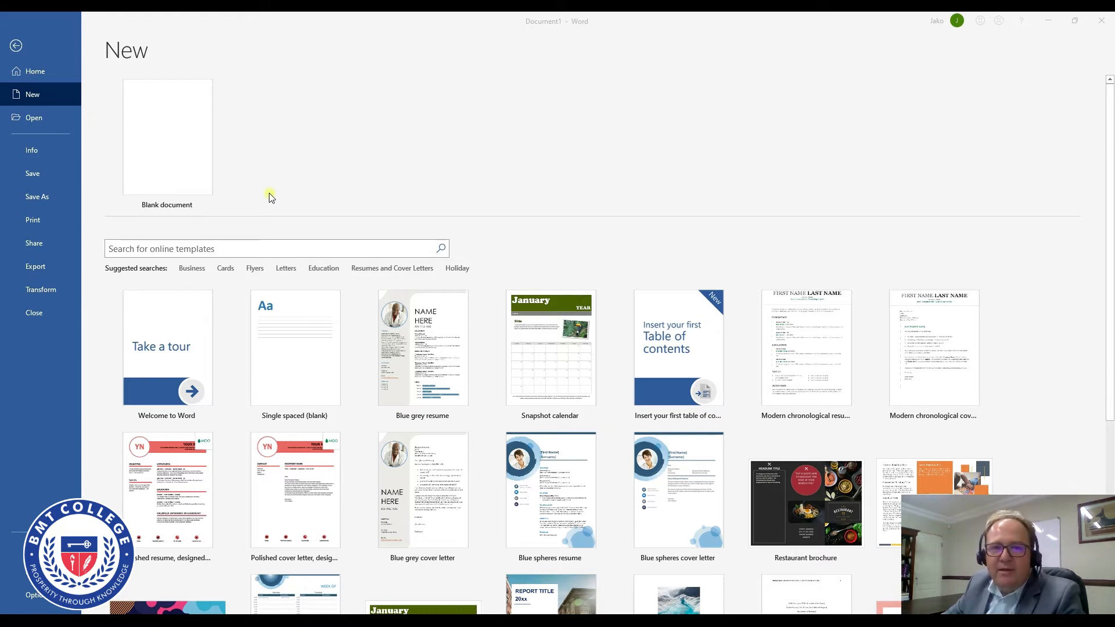
mouse_move(260, 198)
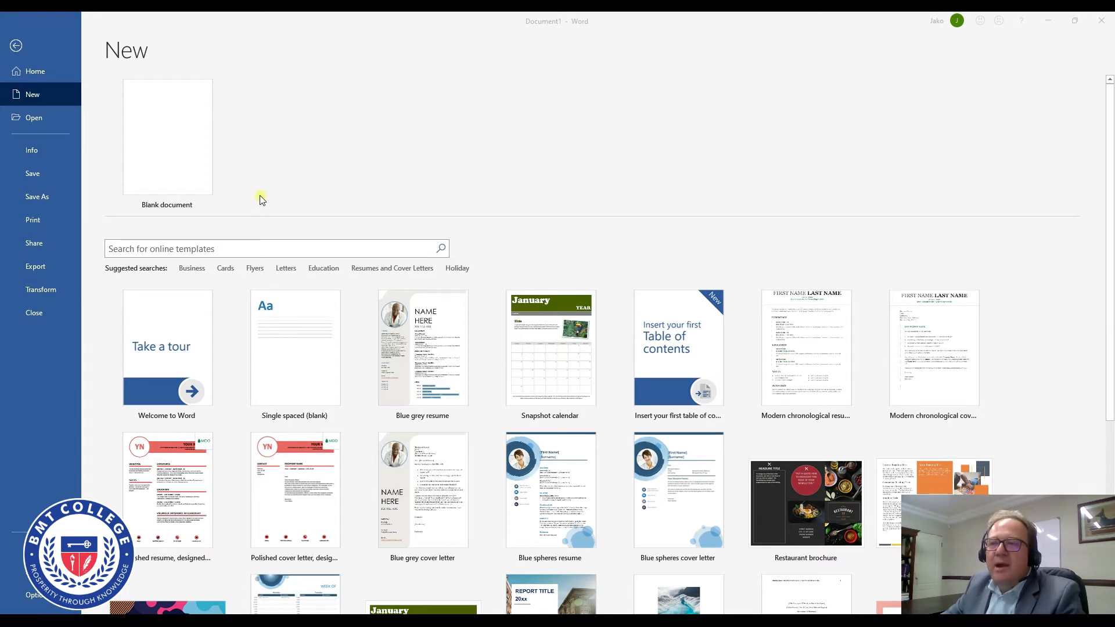
mouse_move(249, 188)
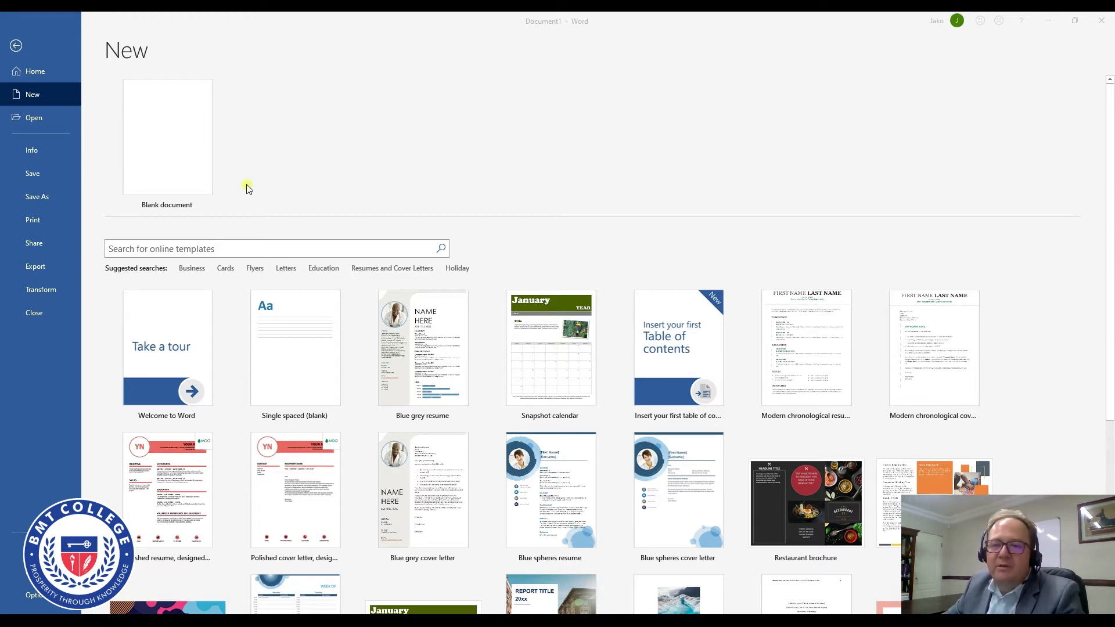
mouse_move(224, 182)
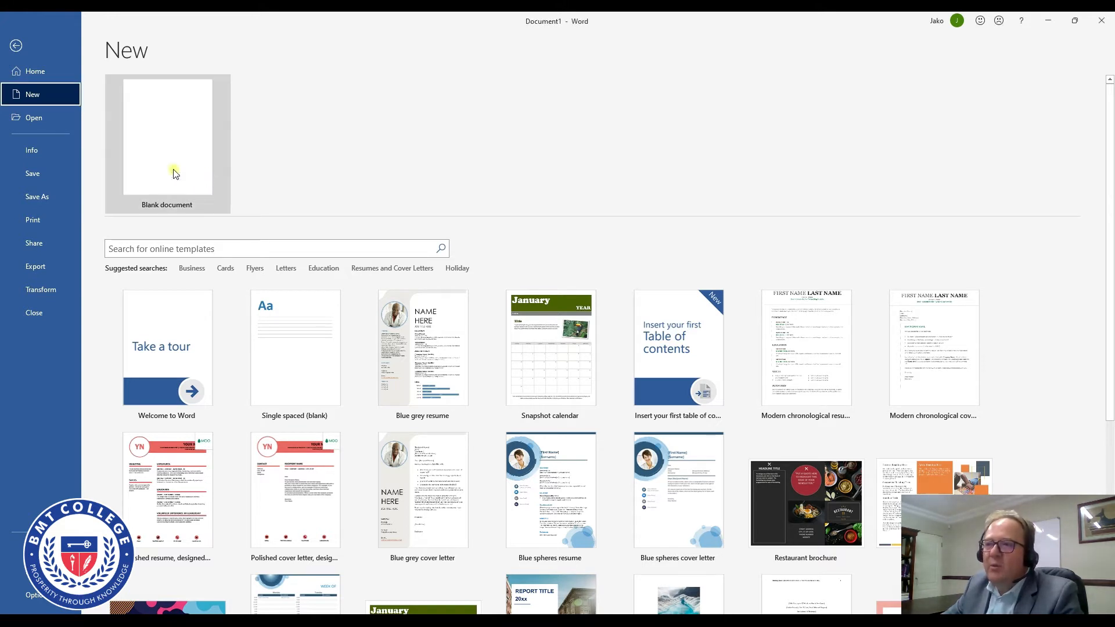
- Create a new blank document from the File > New screen
click(166, 136)
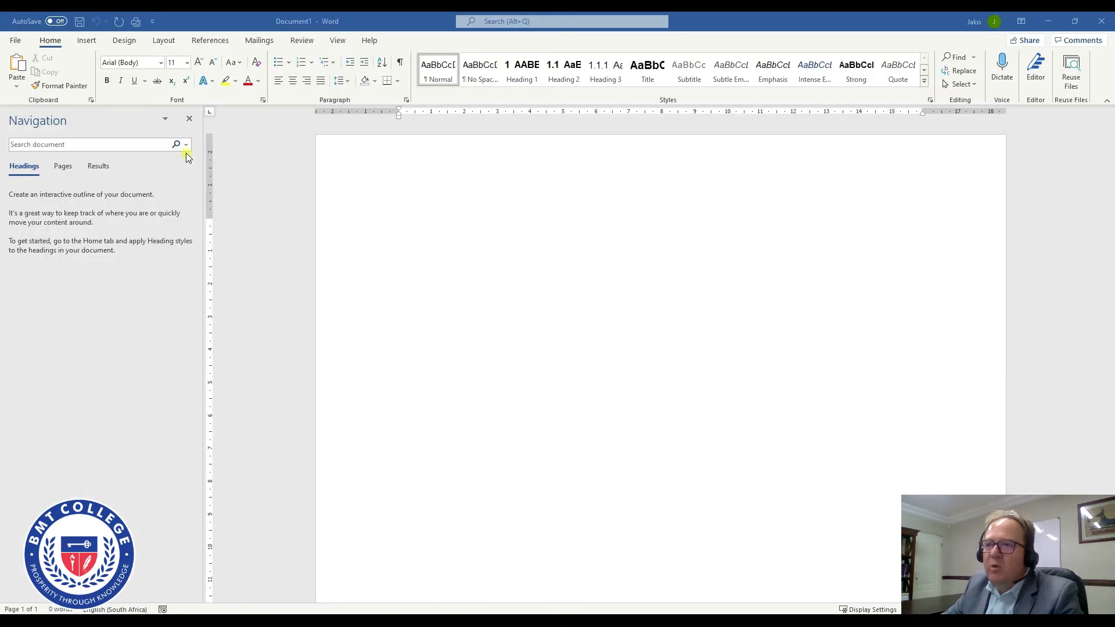
mouse_move(407, 221)
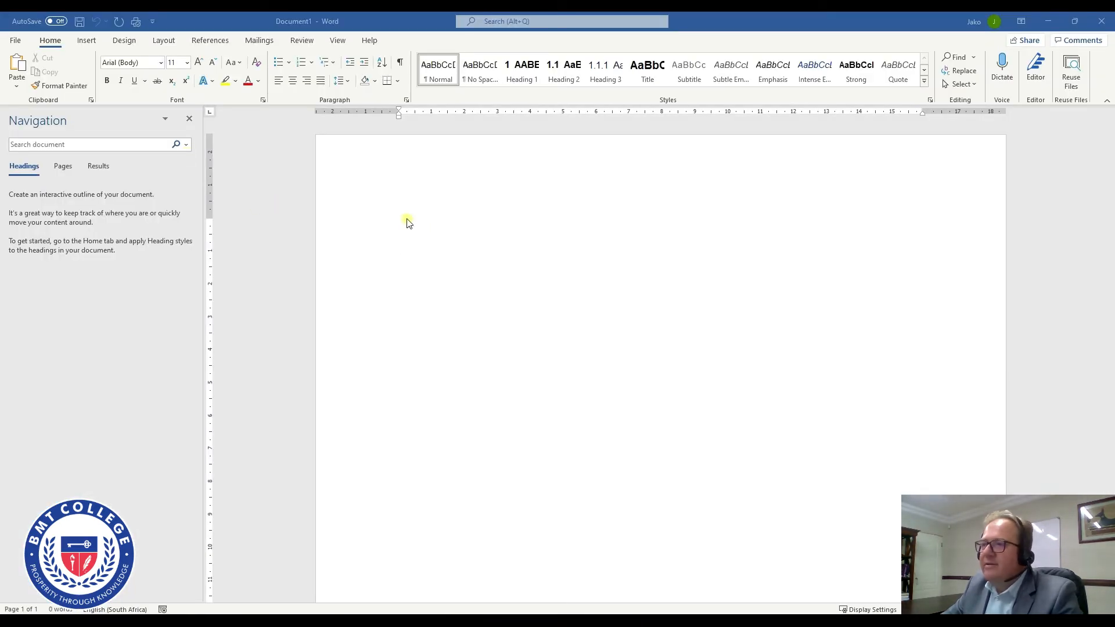
mouse_move(409, 207)
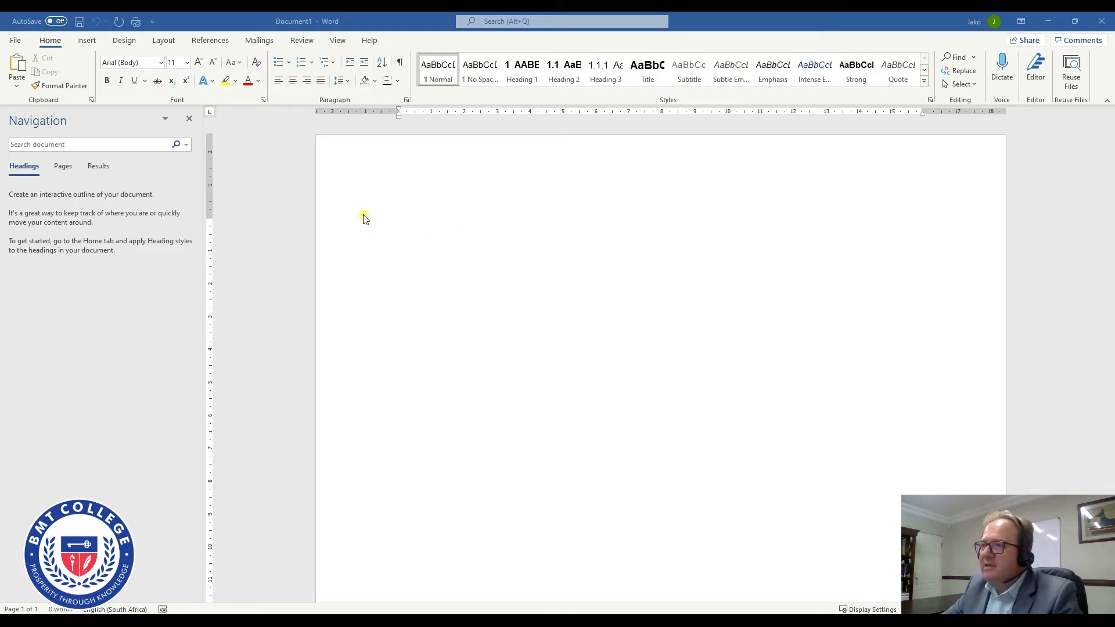
mouse_move(780, 217)
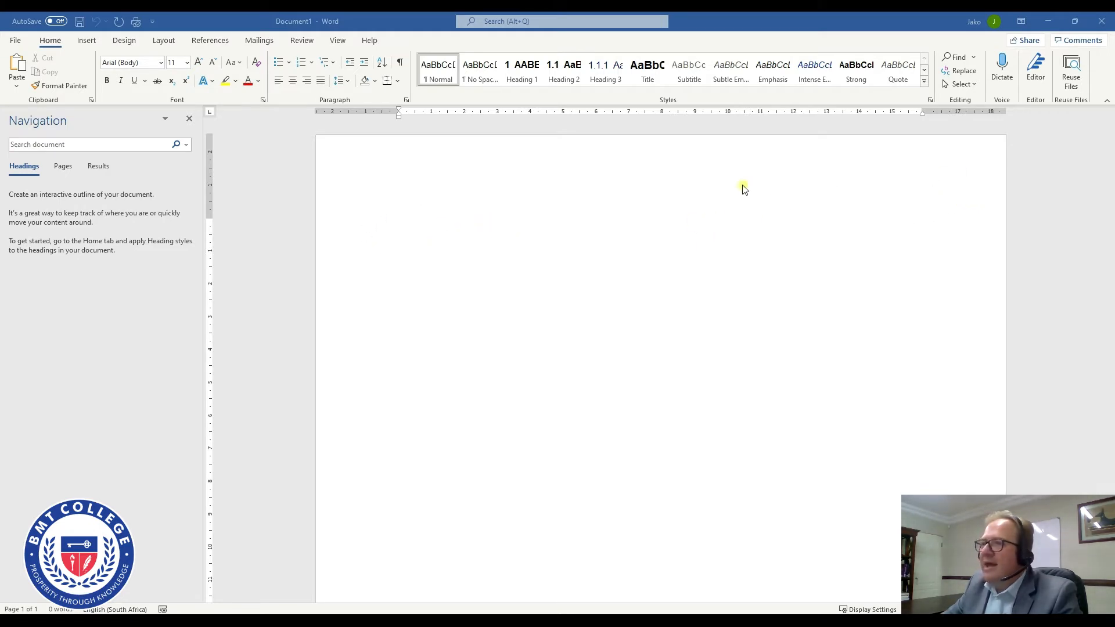
mouse_move(103, 44)
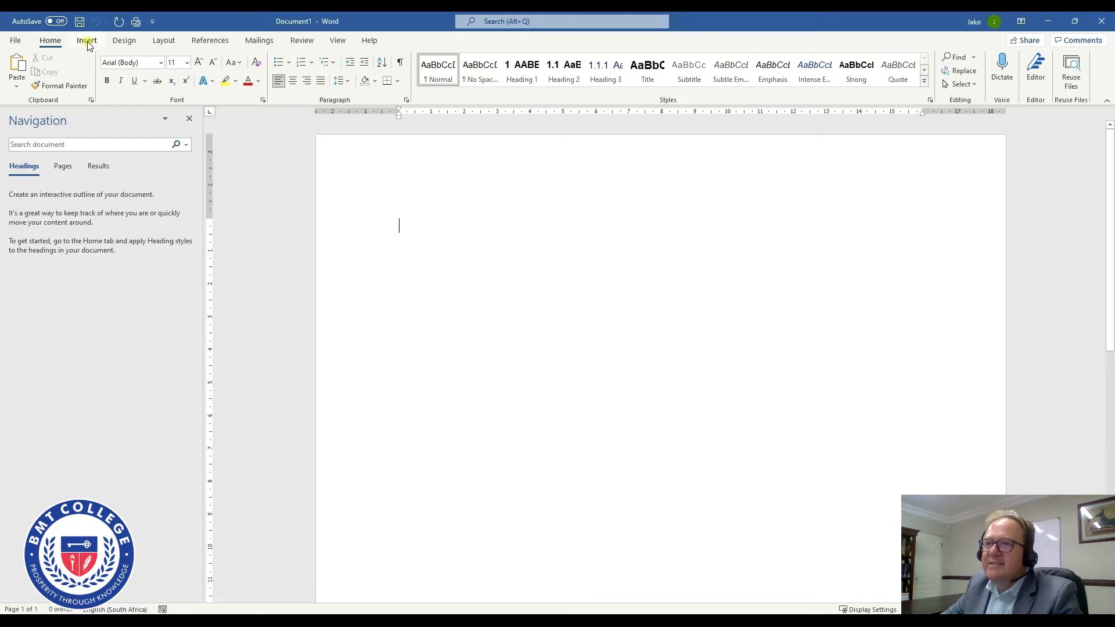
- Tour the Insert, Layout, Mailings, Review, Help and View ribbons, then return to Home
click(86, 40)
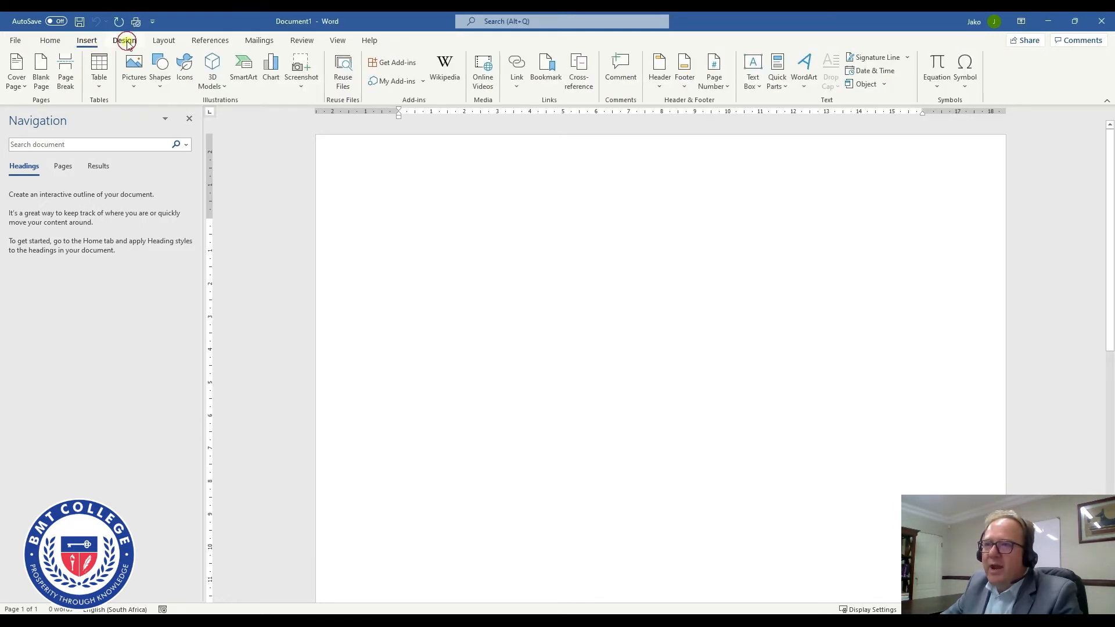
click(163, 40)
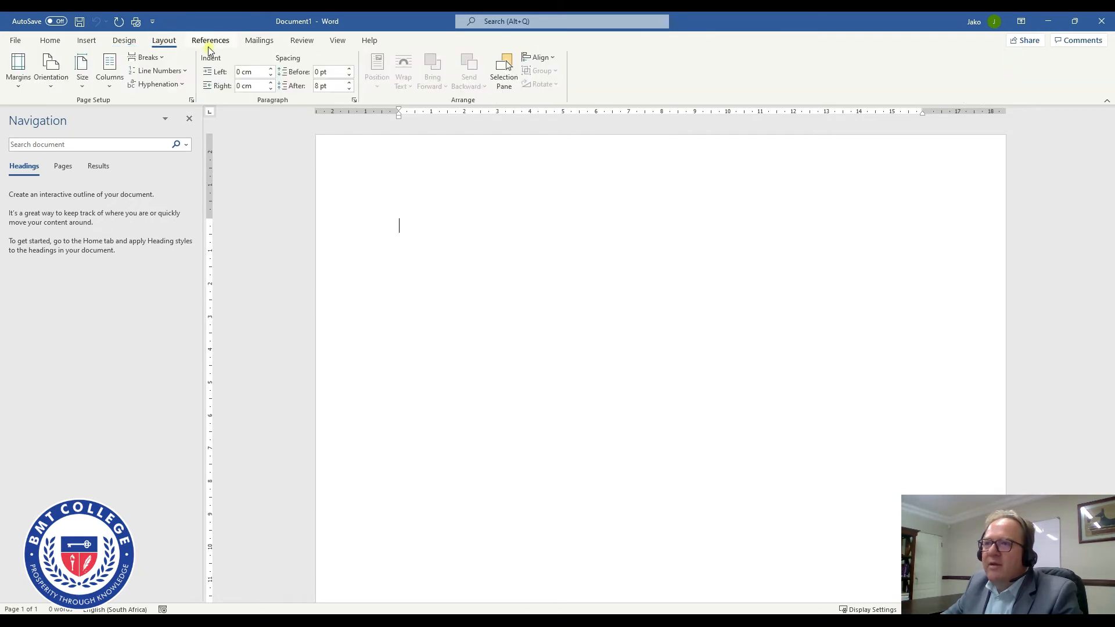
click(259, 40)
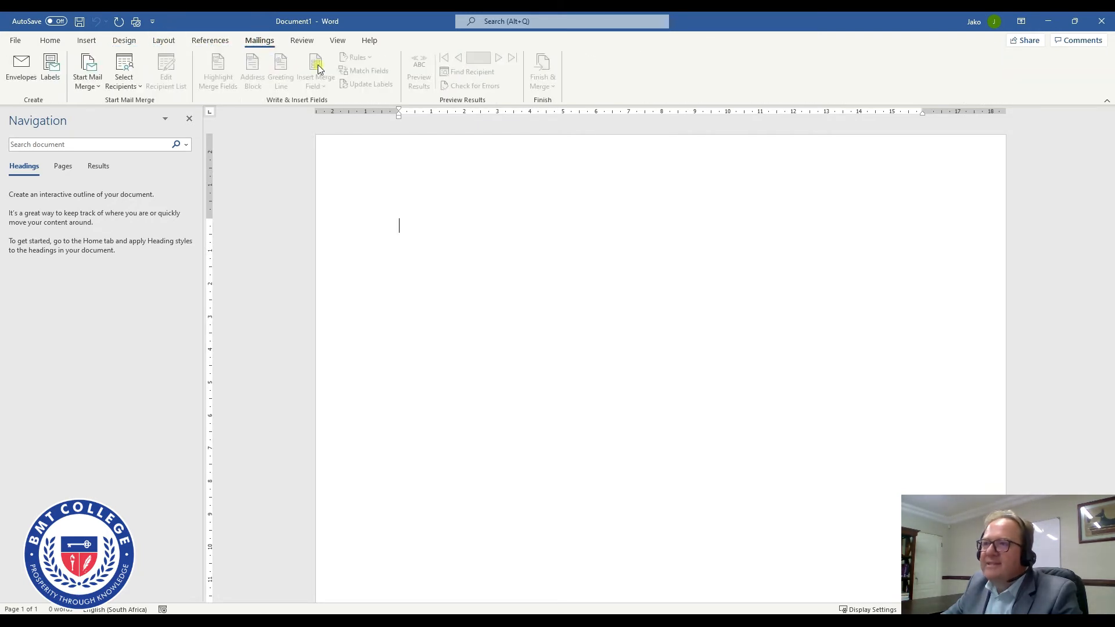
click(302, 40)
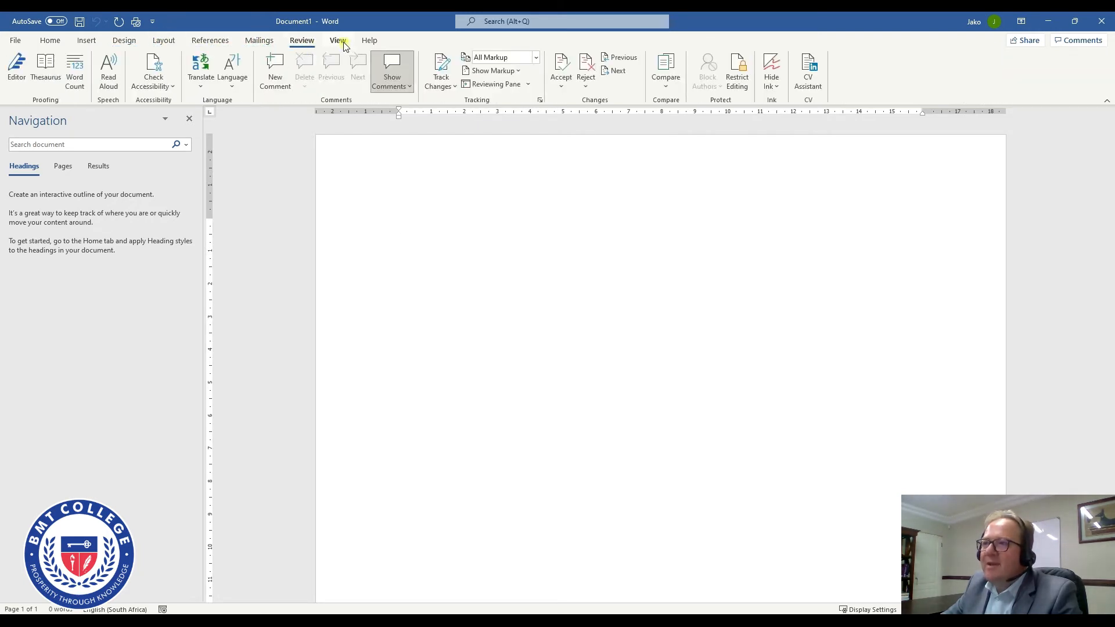
click(369, 40)
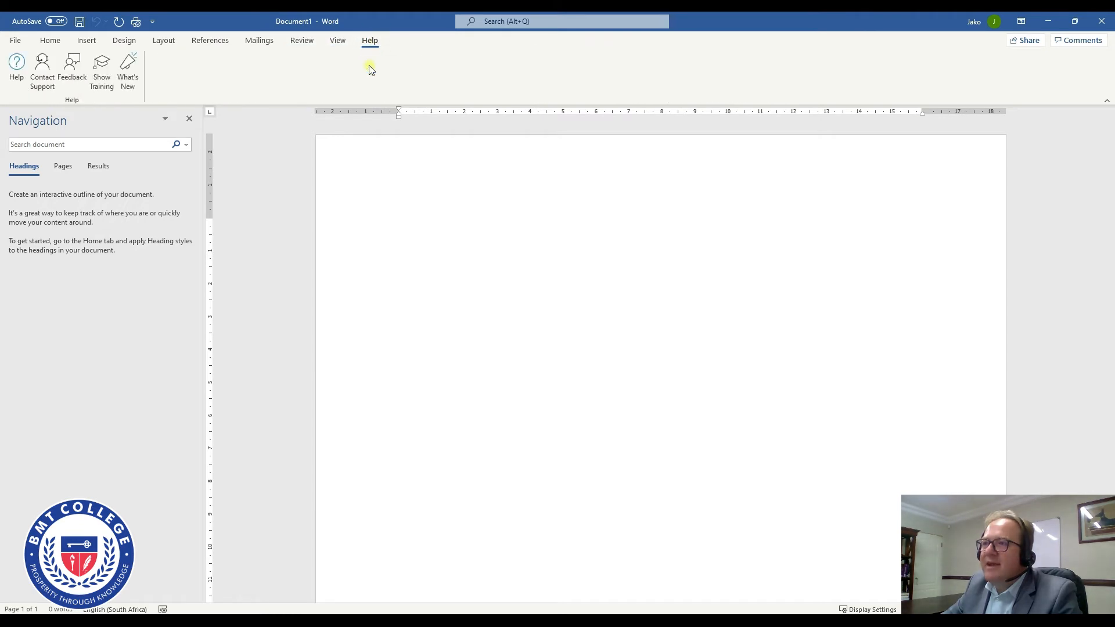
click(338, 40)
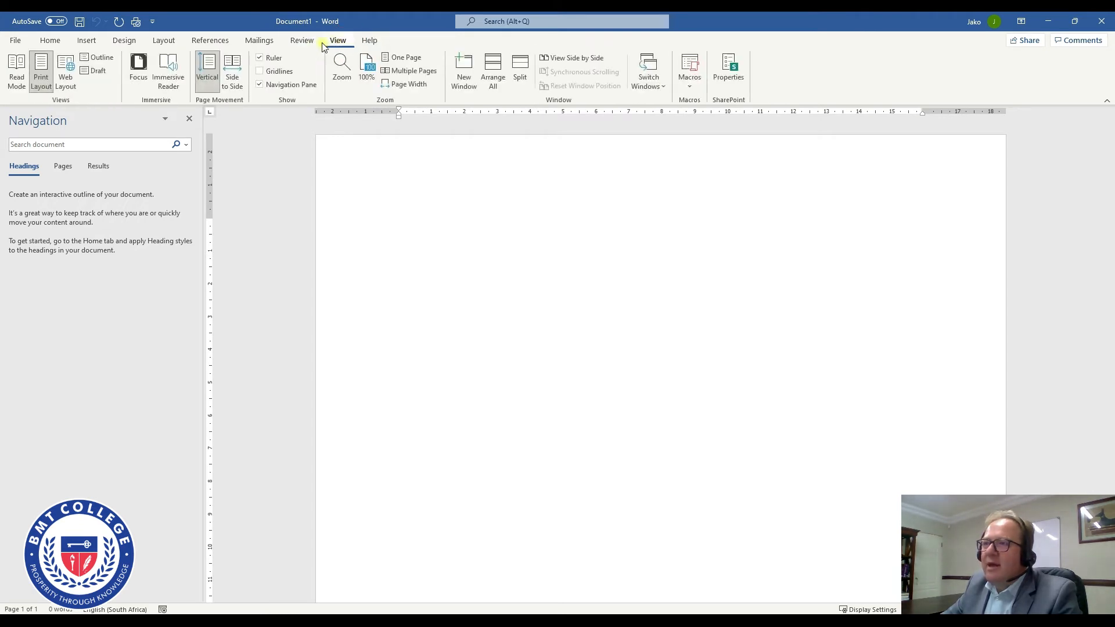
click(302, 39)
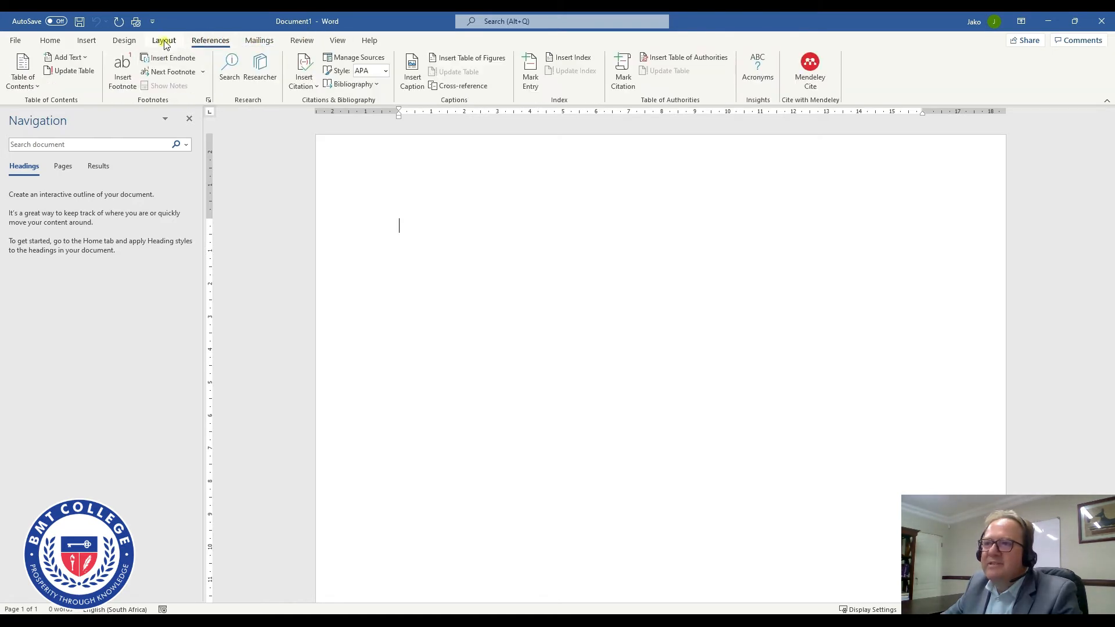
click(86, 40)
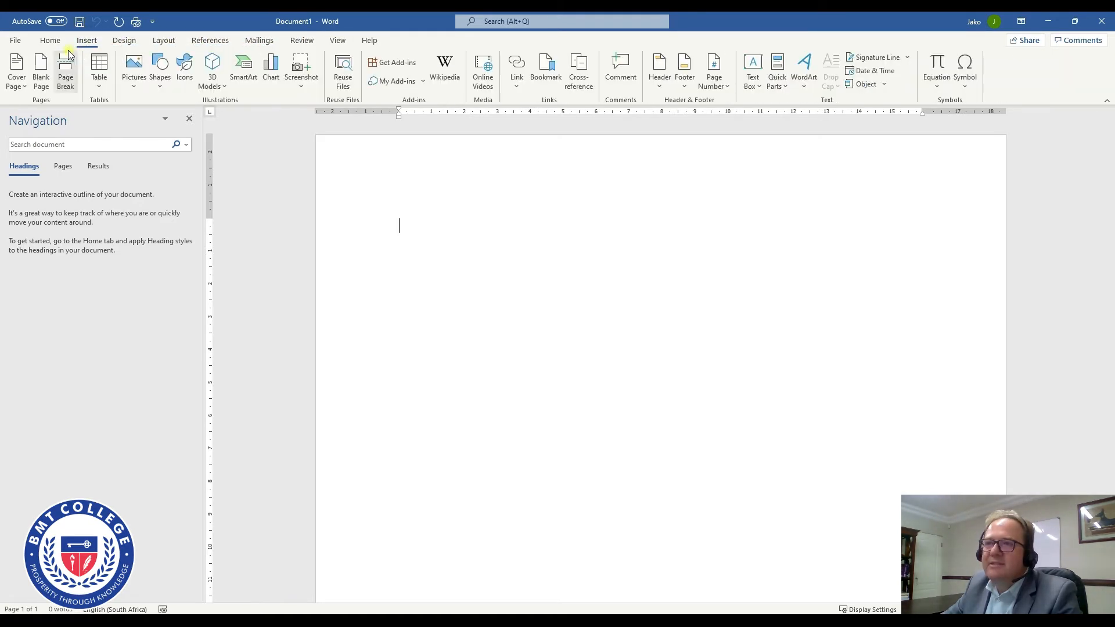
click(50, 40)
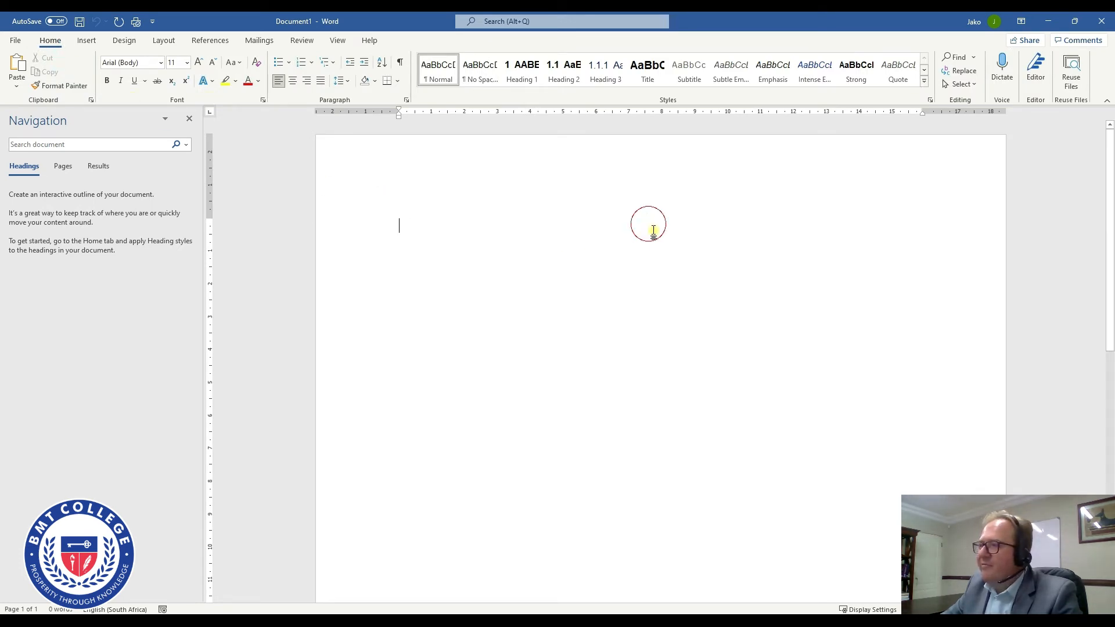
mouse_move(924, 214)
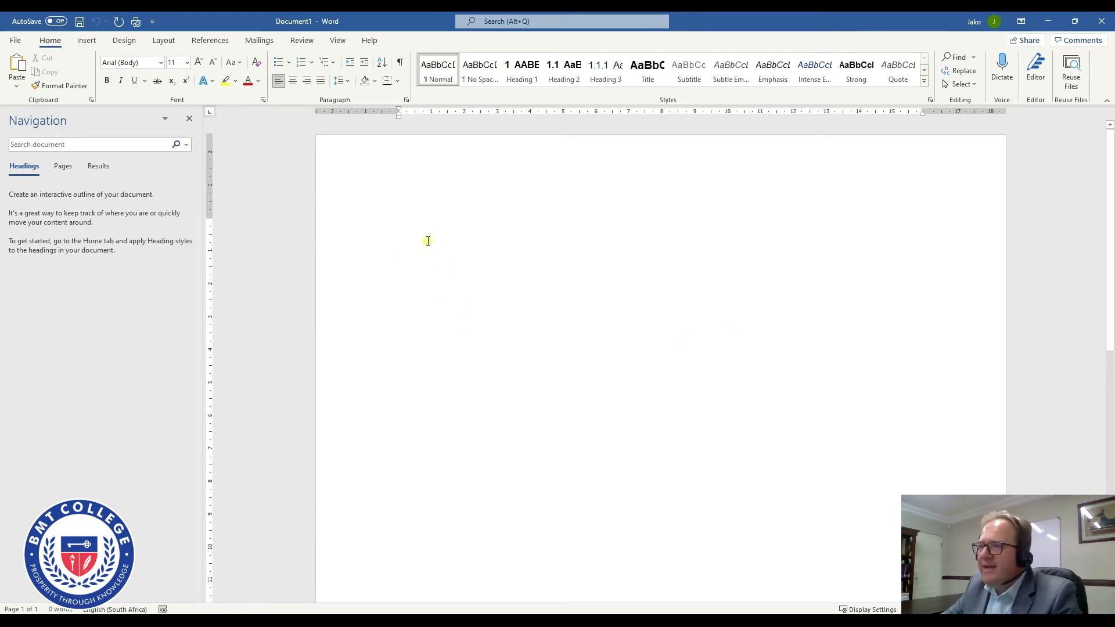
right_click(427, 241)
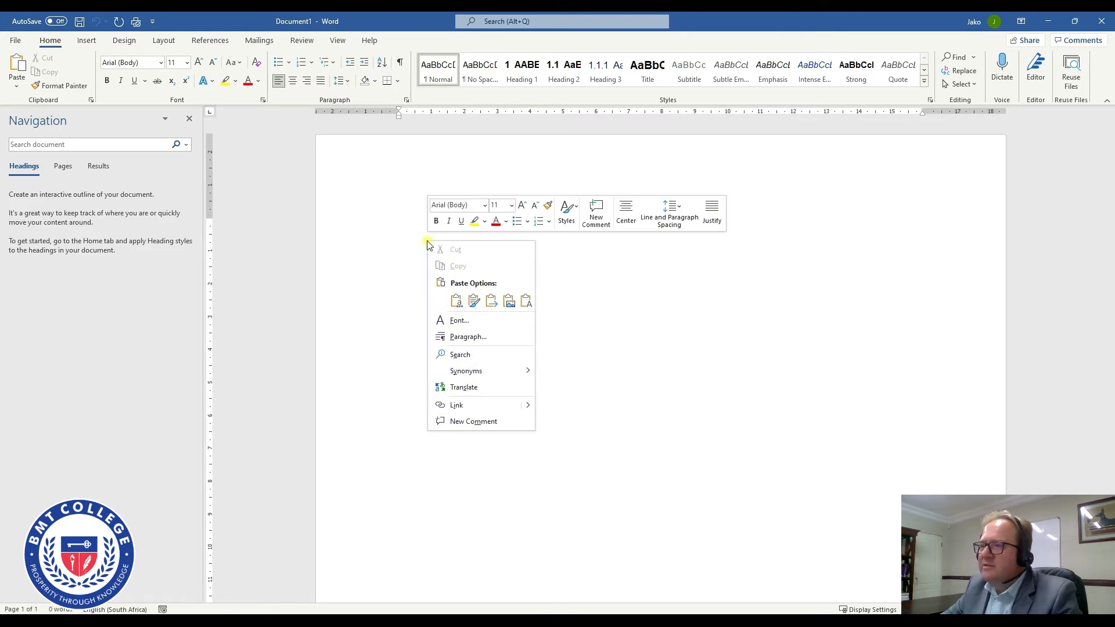
click(594, 251)
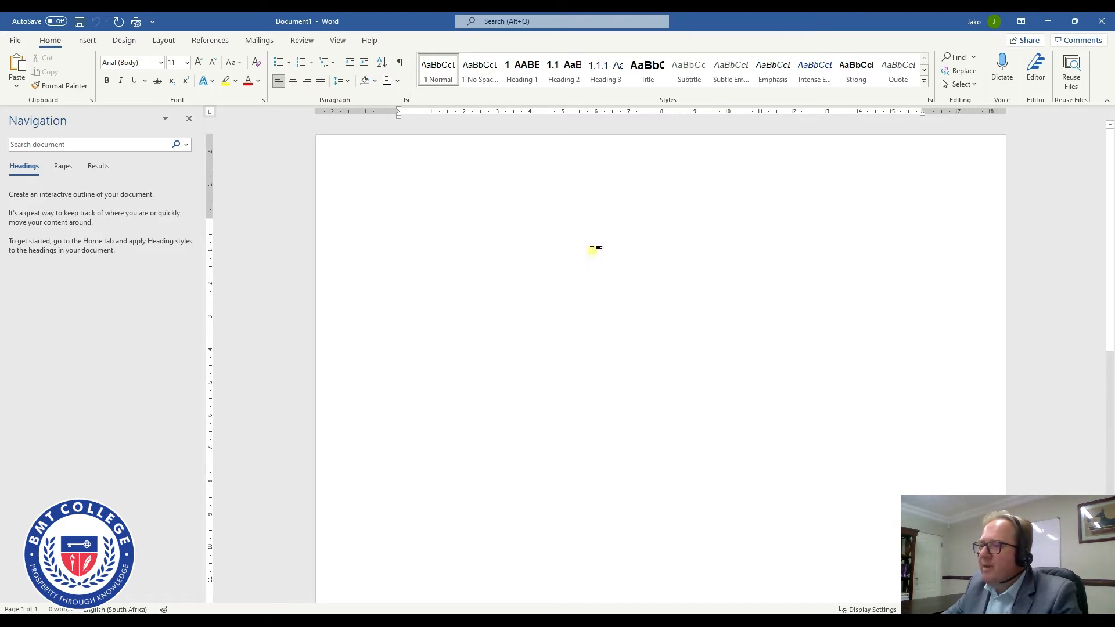
right_click(592, 251)
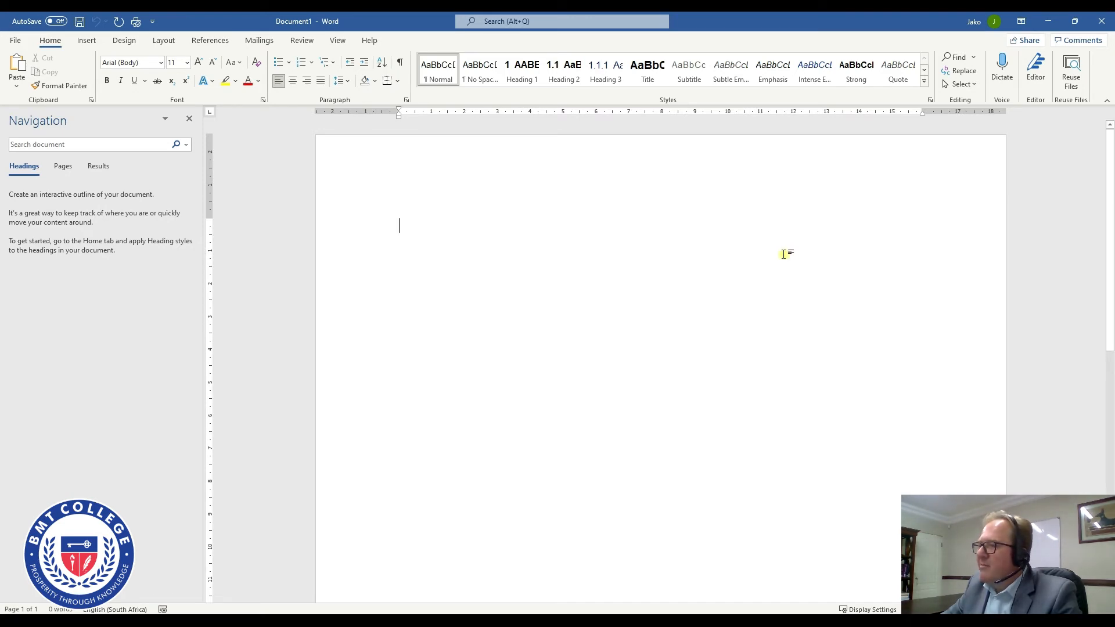
right_click(784, 255)
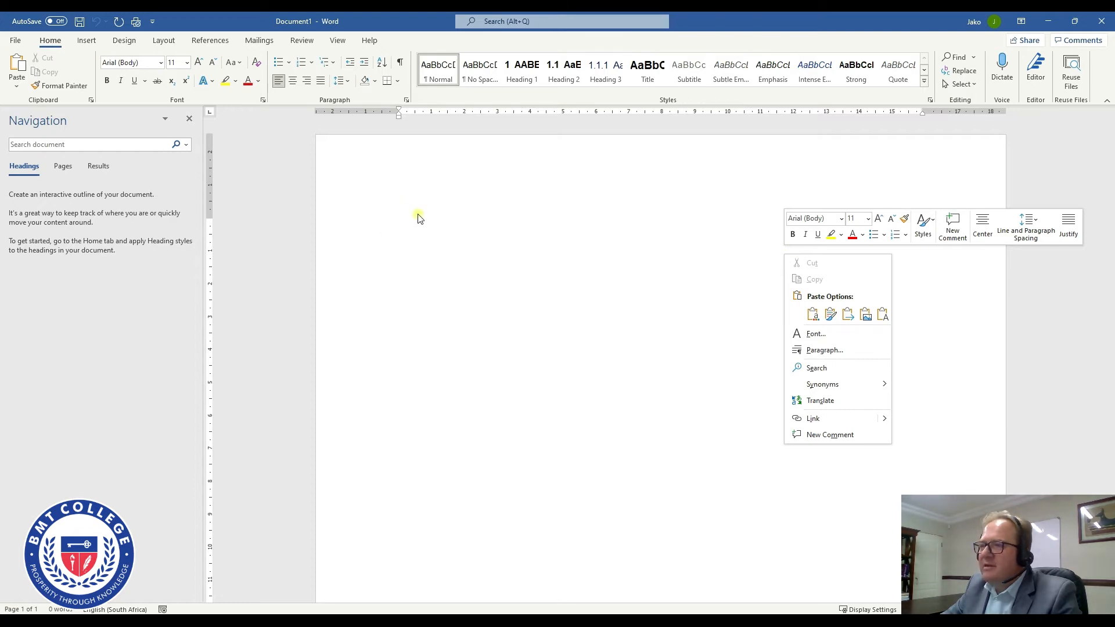
mouse_move(417, 195)
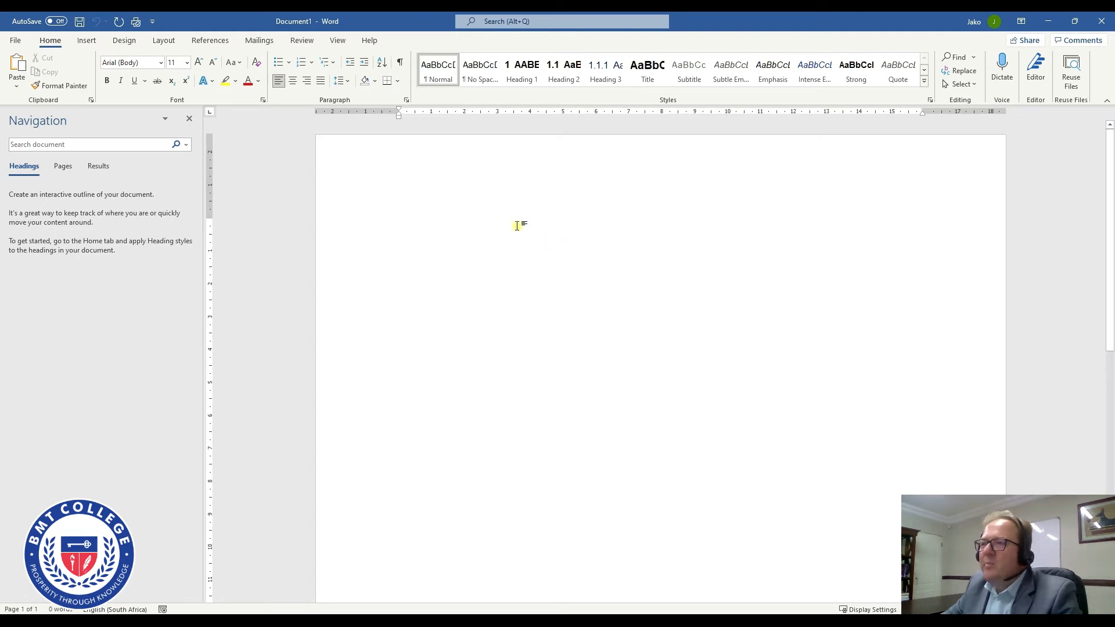
mouse_move(469, 268)
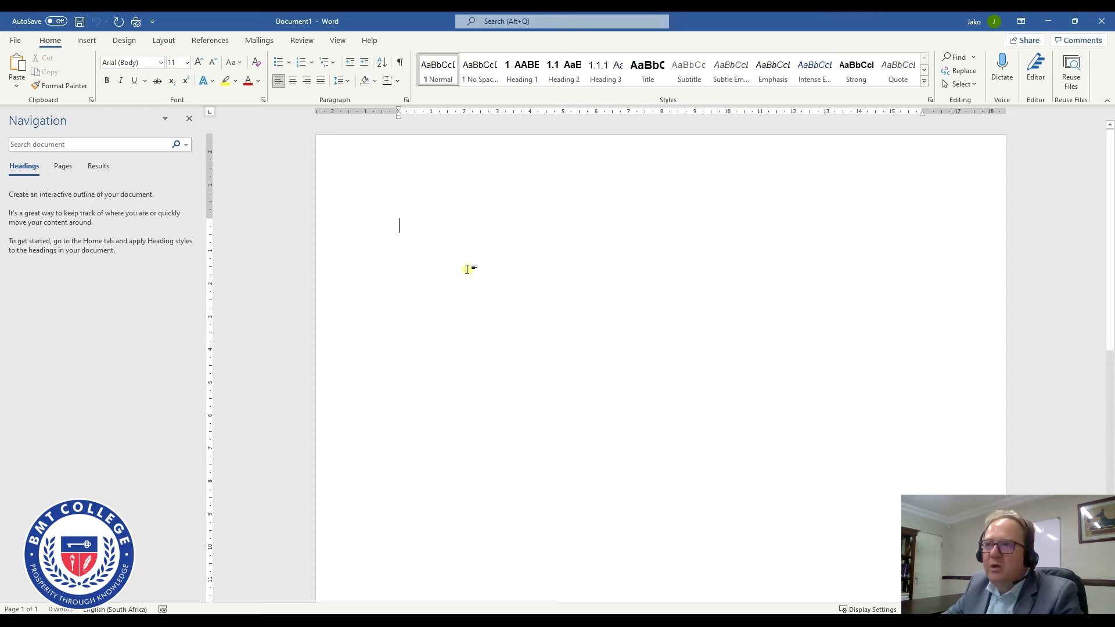
mouse_move(277, 191)
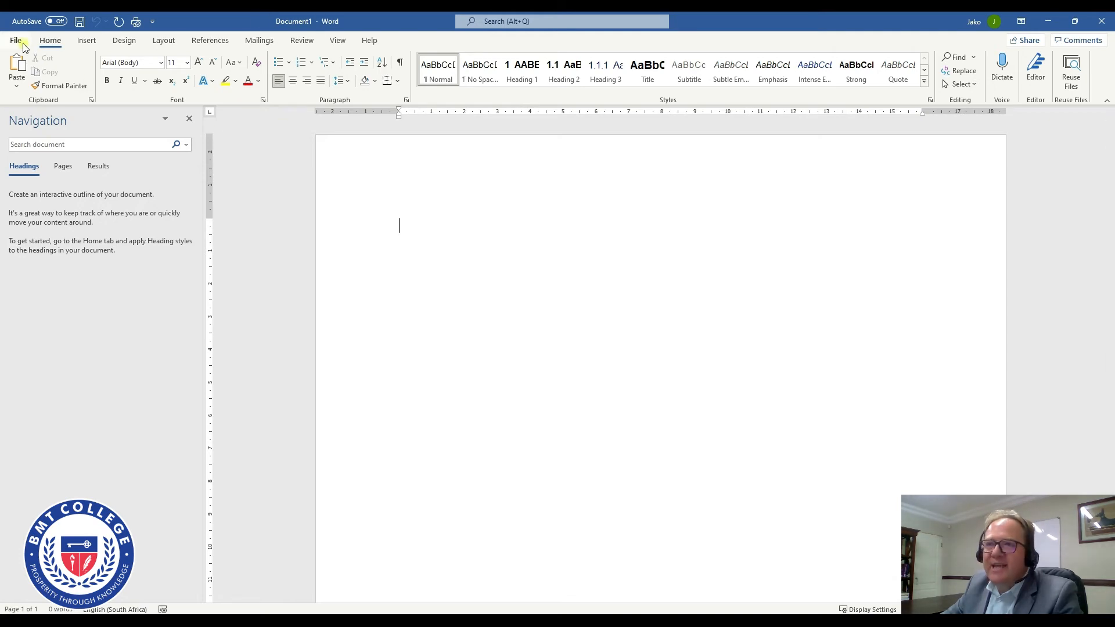
- Target the Word Workshop folder in Save As and enter the name 'BMT MS Word Styling Setup'
click(15, 39)
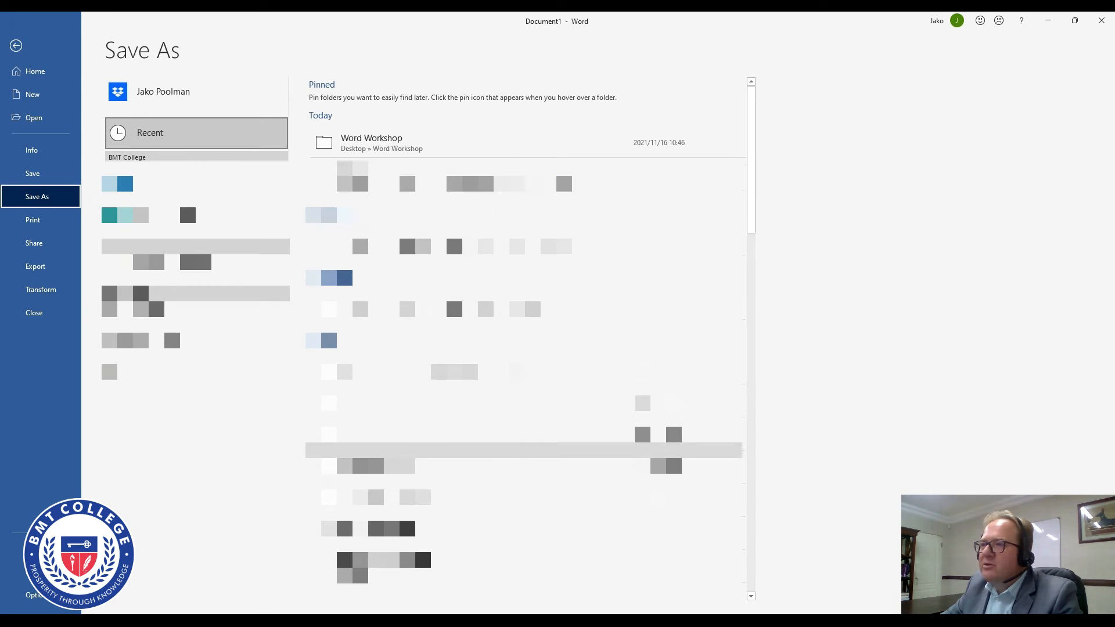
mouse_move(406, 142)
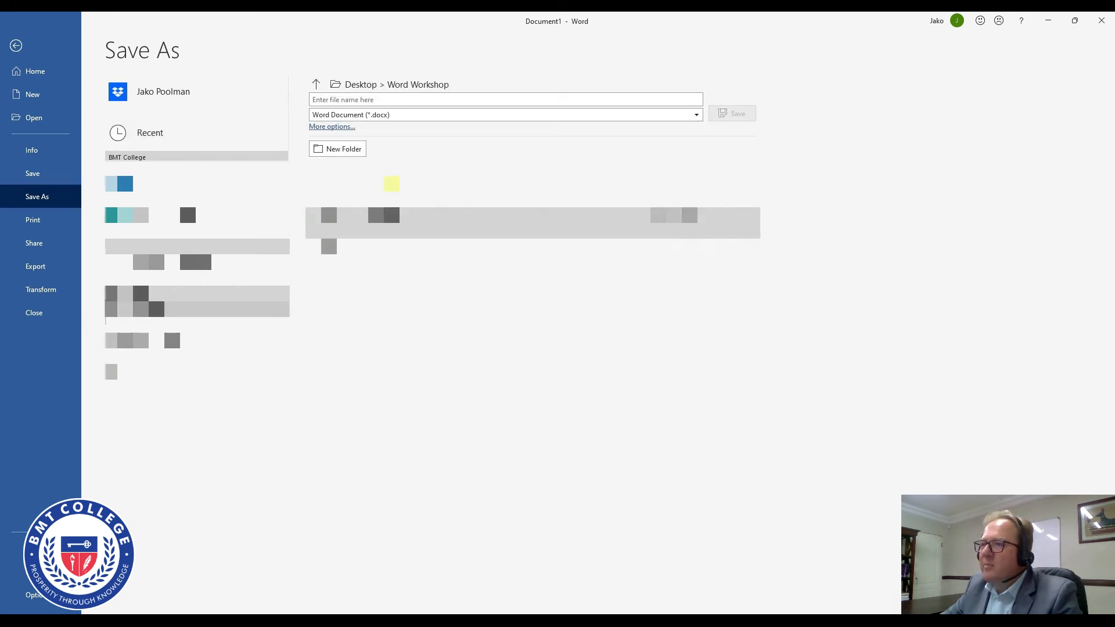
click(505, 115)
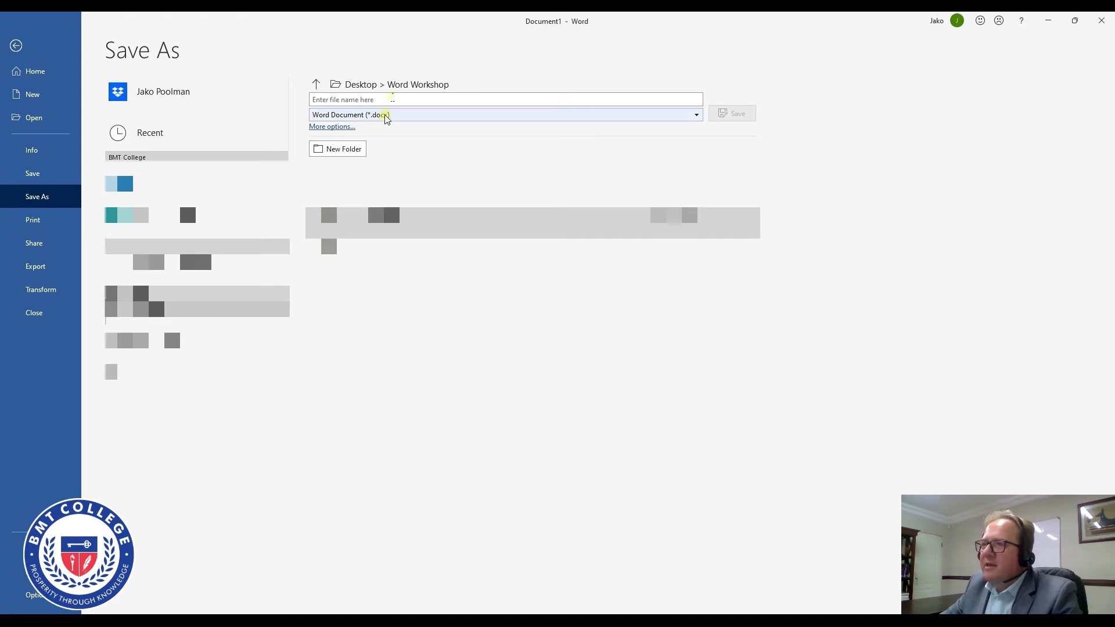
click(505, 99)
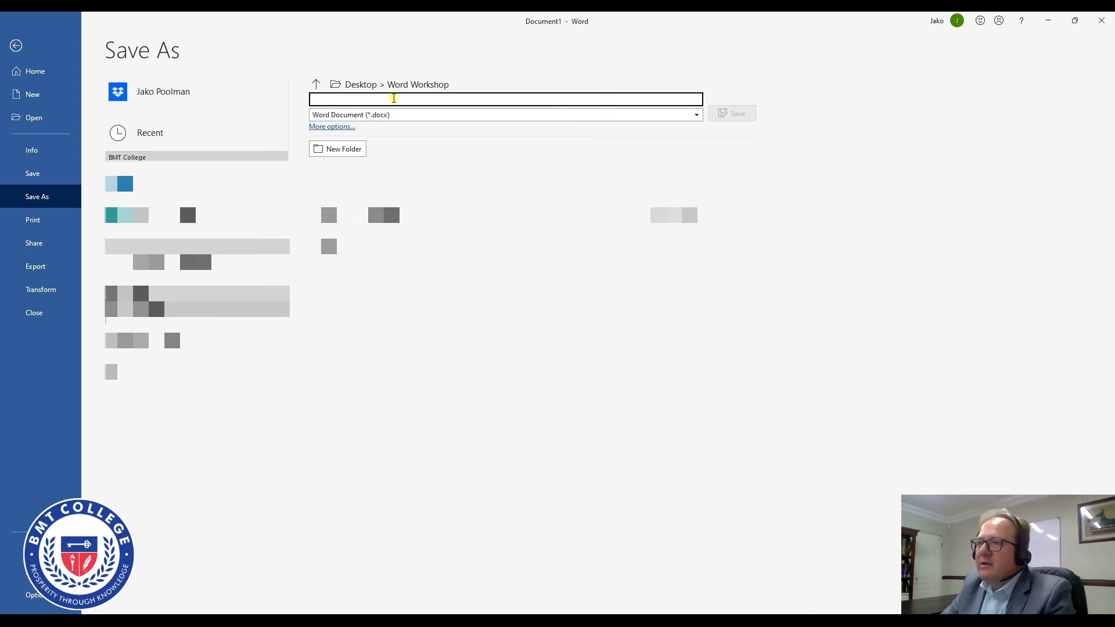
text(BMT MS WOR)
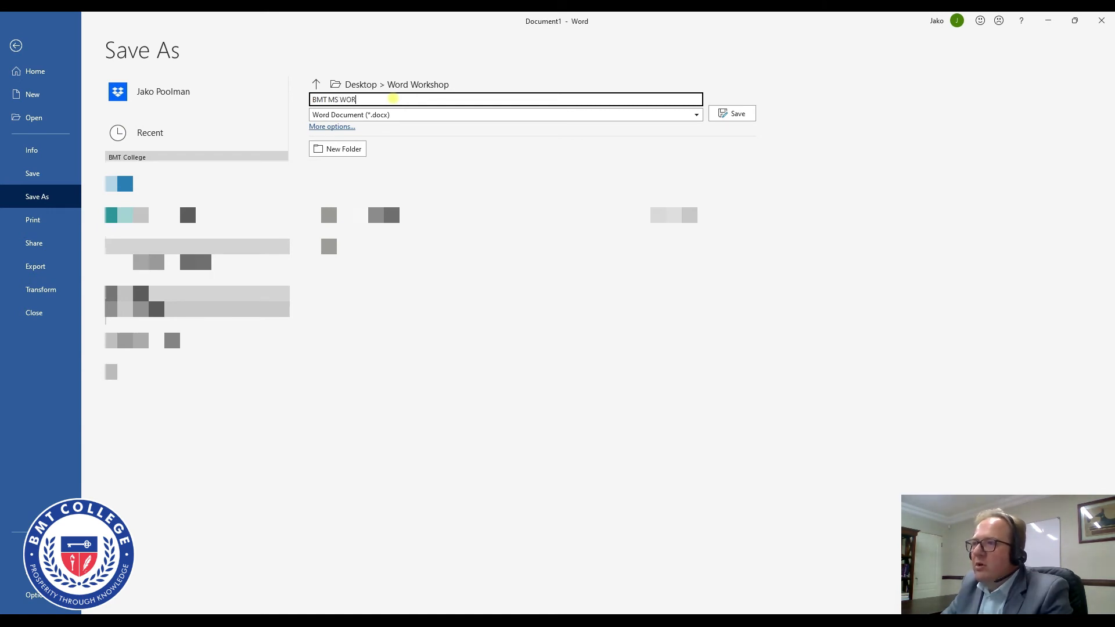
key(Backspace)
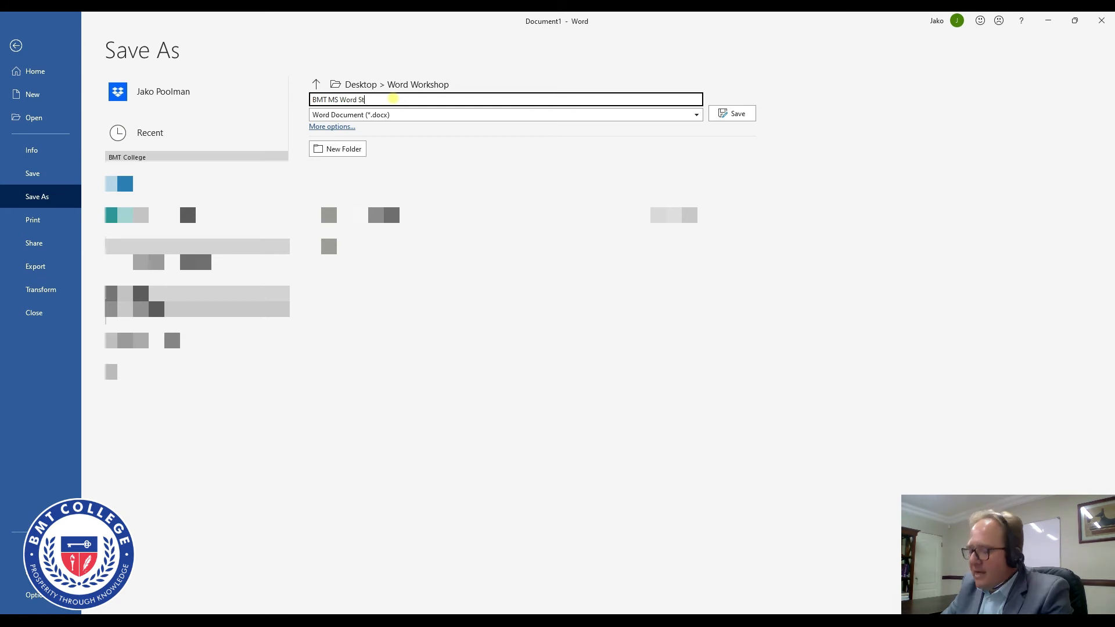
text(yling St)
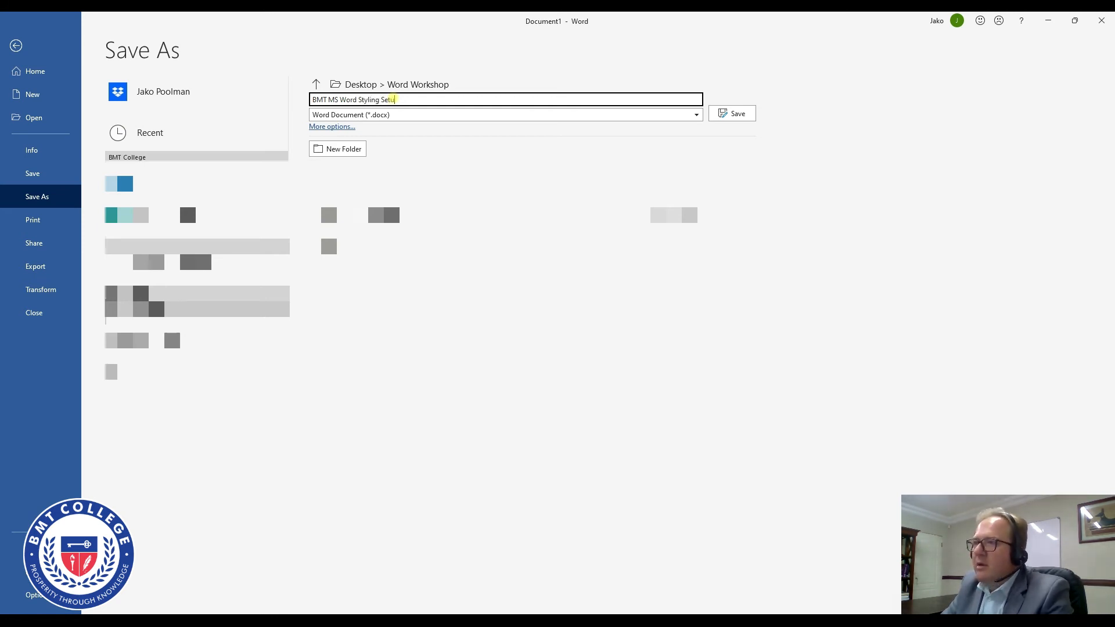
text(p)
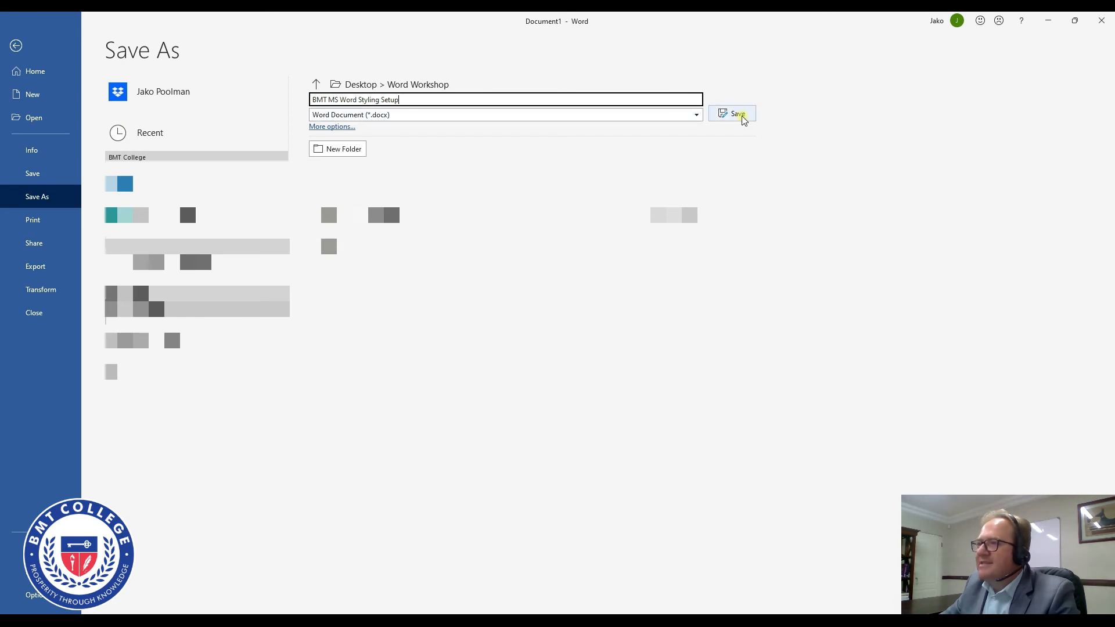
- Save the blank document as 'BMT MS Word Styling Setup' in the Word Workshop folder
click(733, 113)
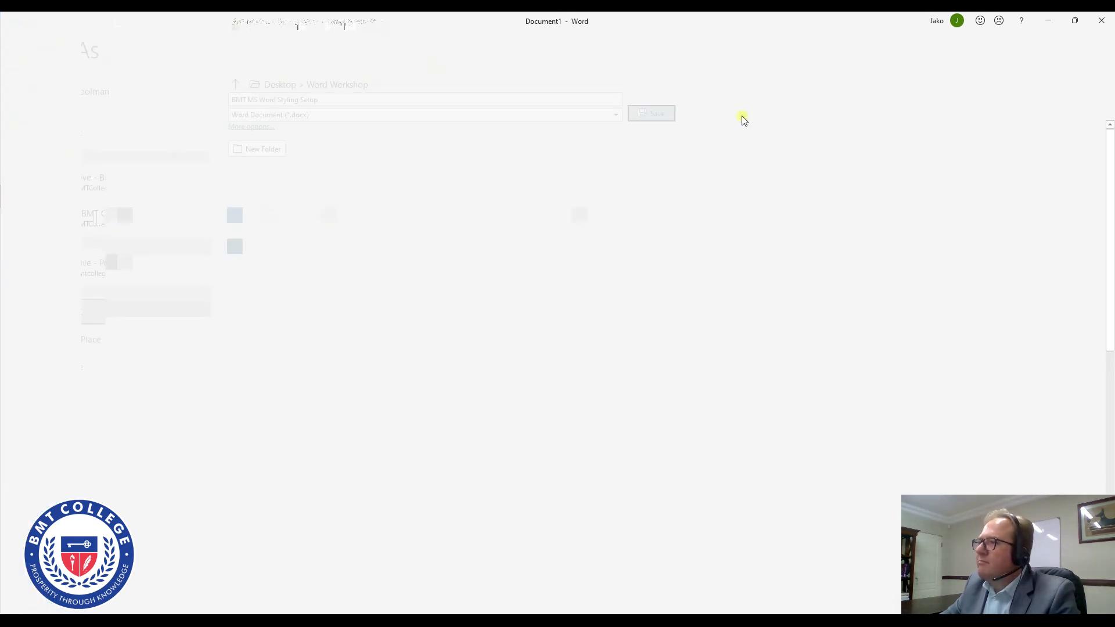
click(651, 113)
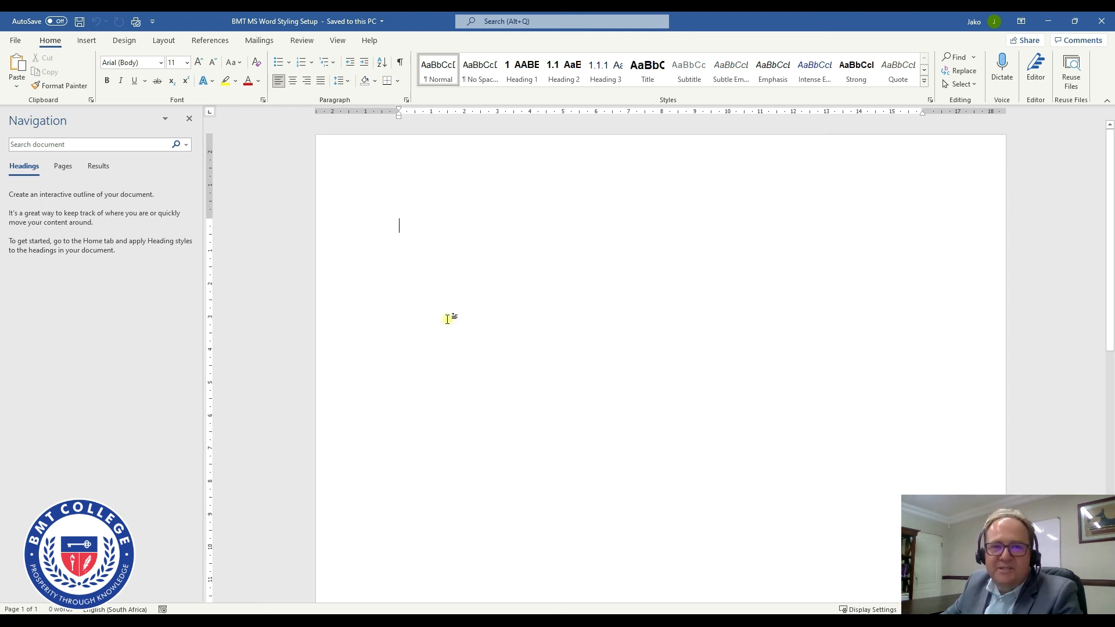
mouse_move(355, 275)
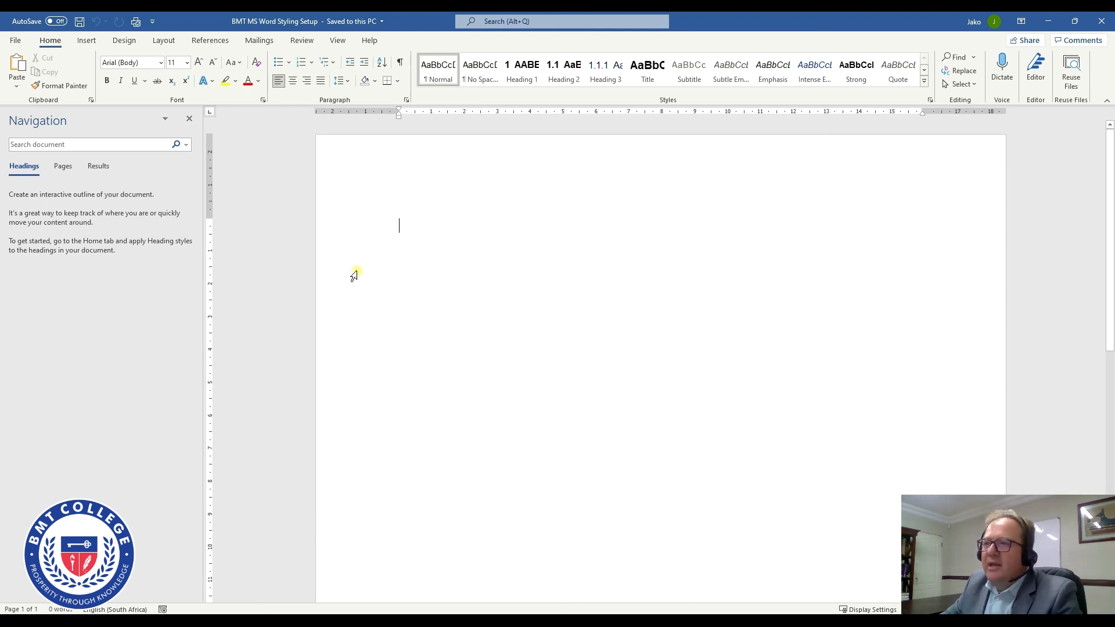